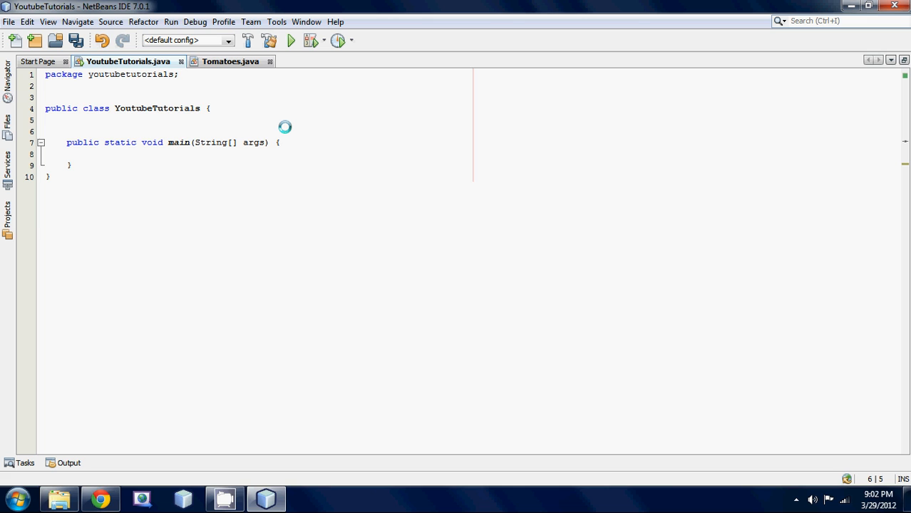
Place the caret in the main method and discard the mistaken 'int' start.
click(65, 131)
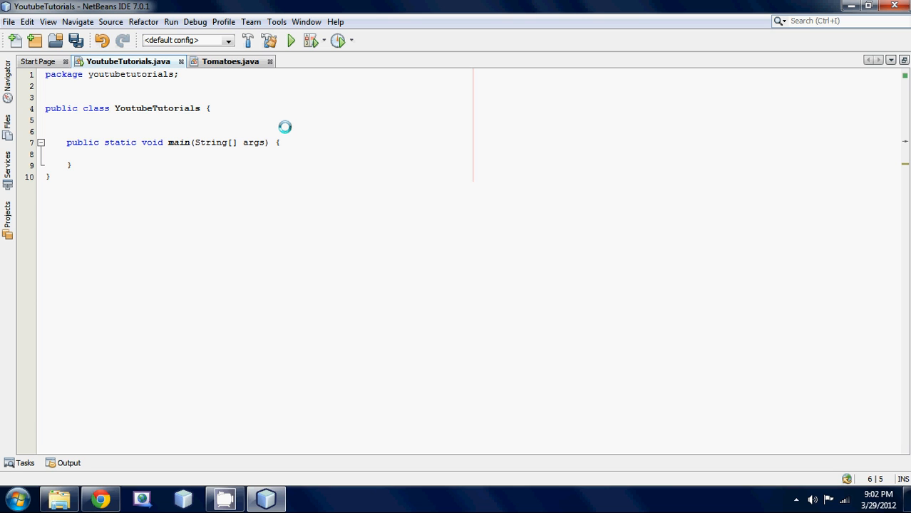
click(68, 131)
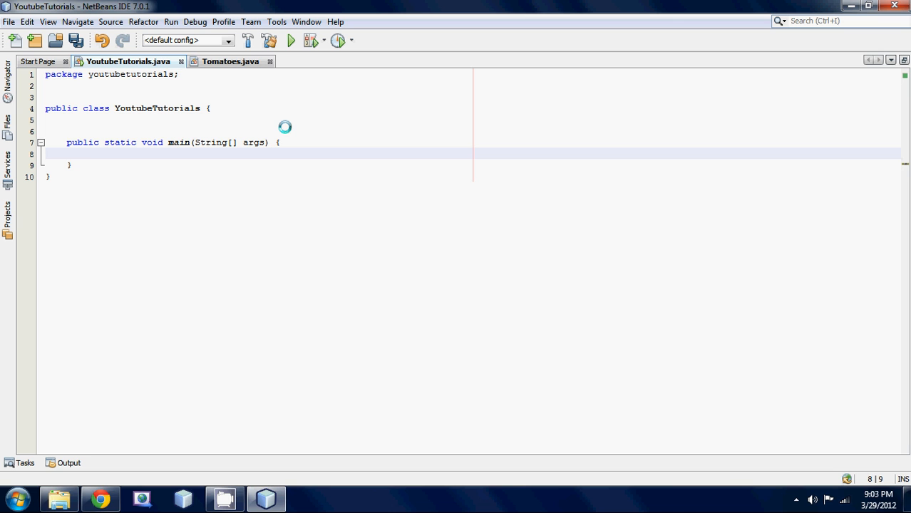
text(Math.)
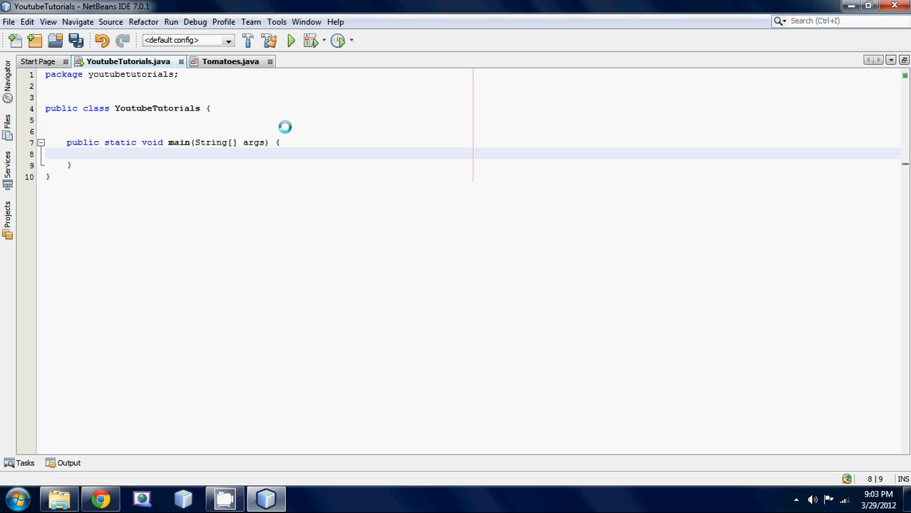
text(int)
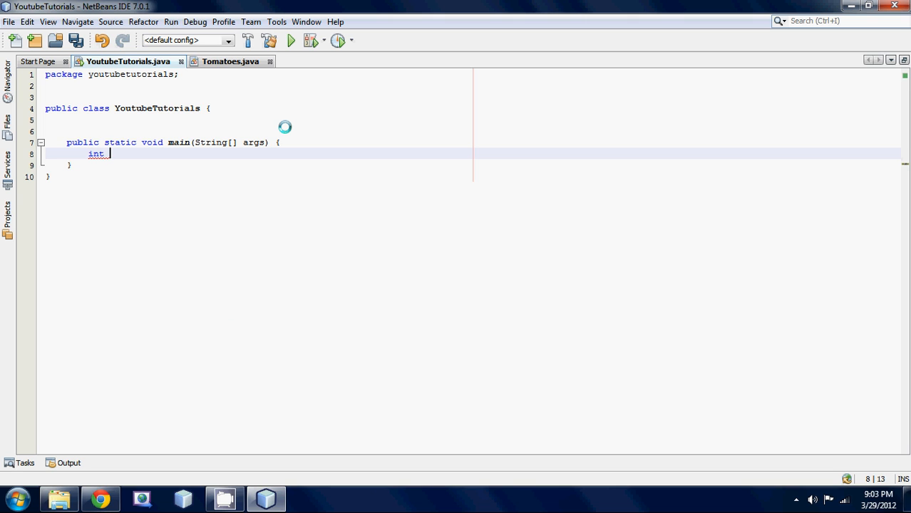
key(backspace)
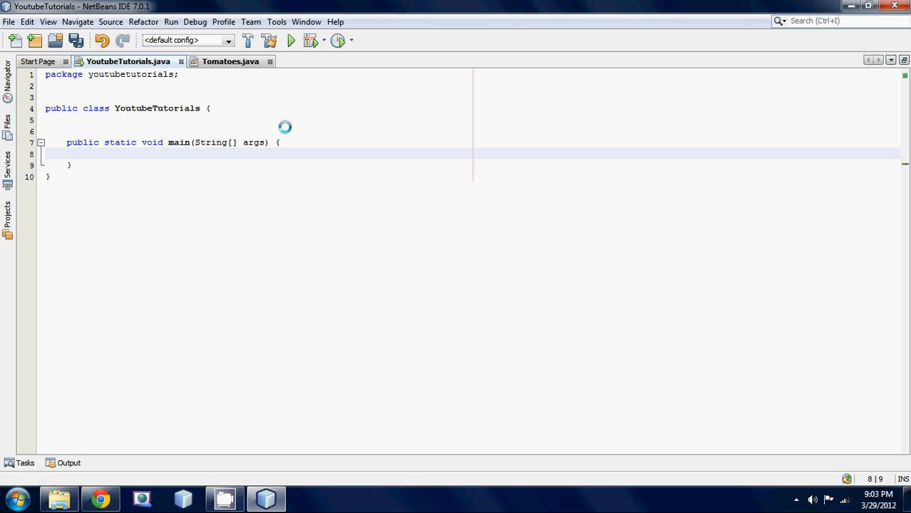
Write the declaration double hamSandwich = 89.89;.
text(double)
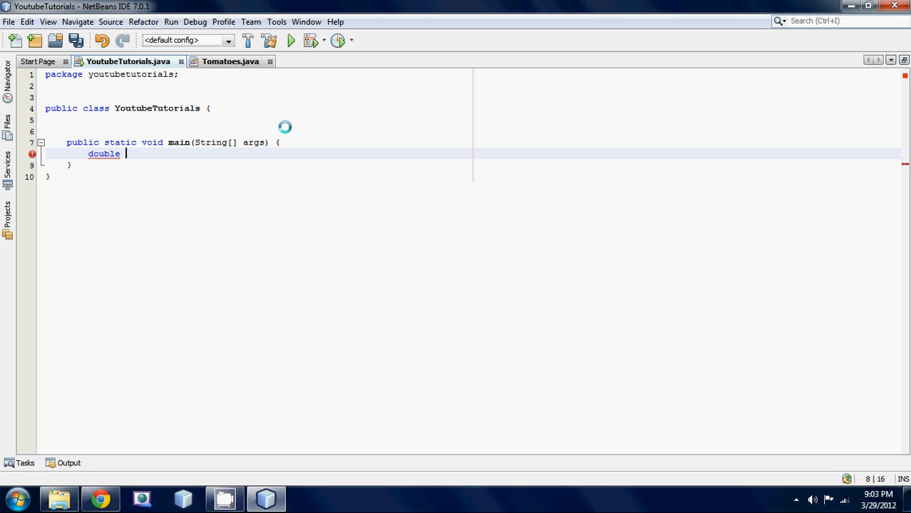
text(ham)
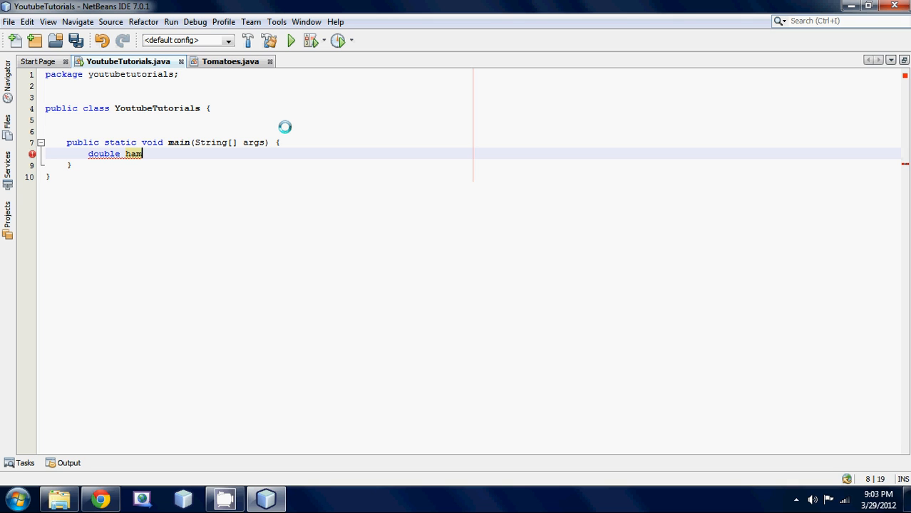
text(Sandw)
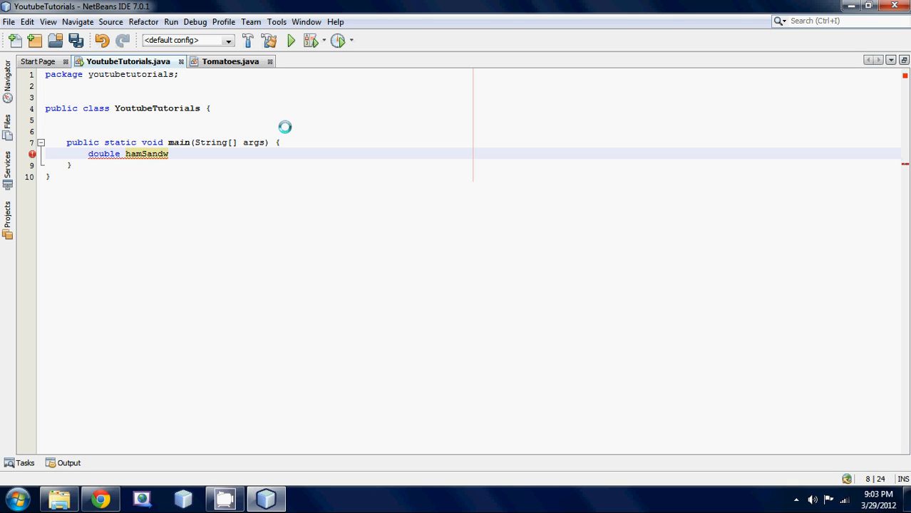
text(ich)
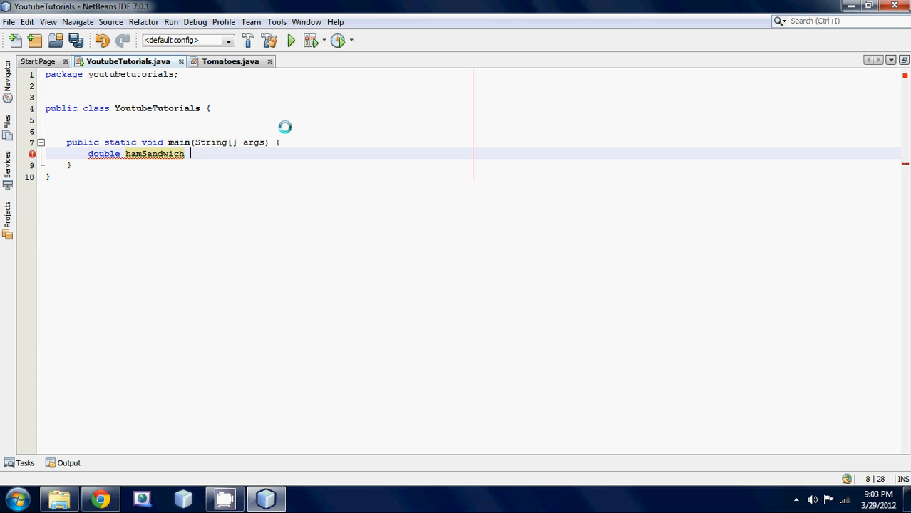
text(=)
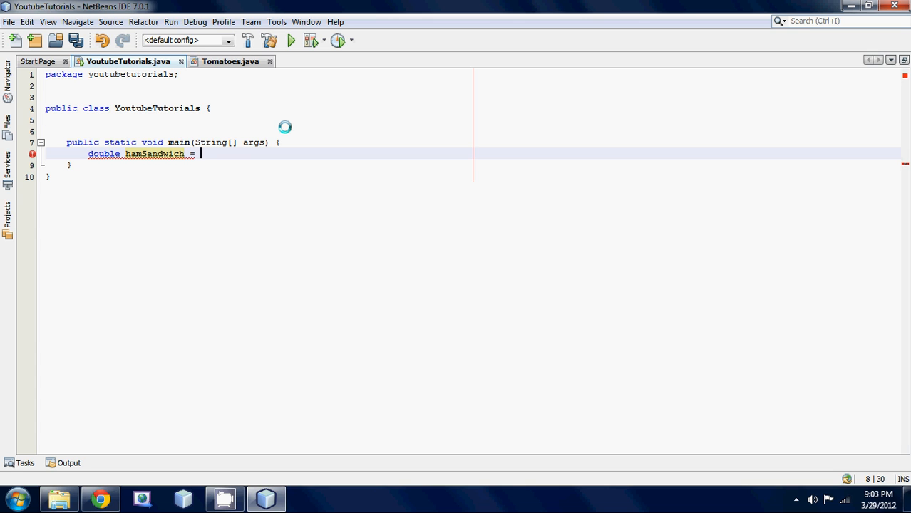
text(89.)
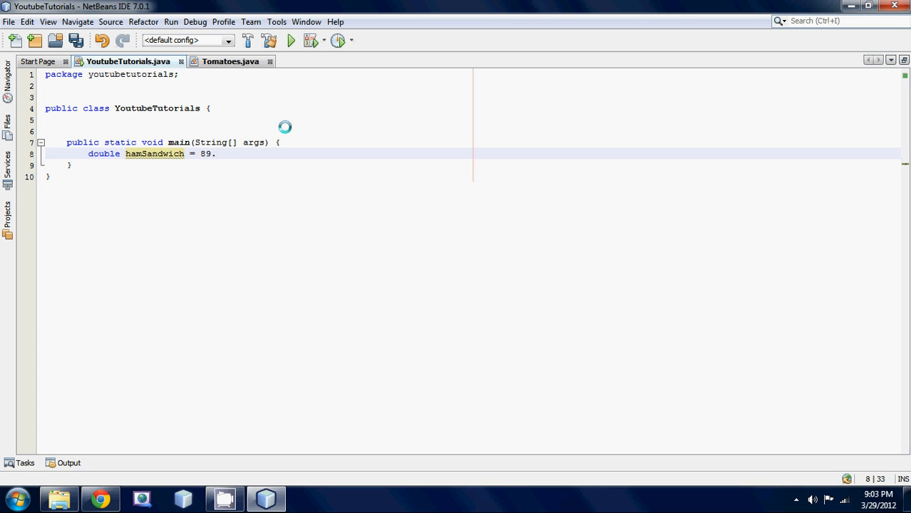
text(89)
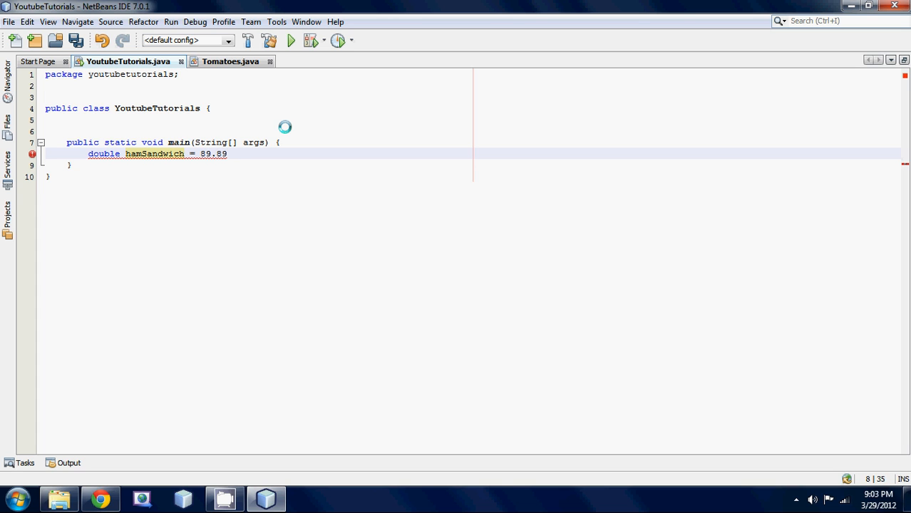
text(;)
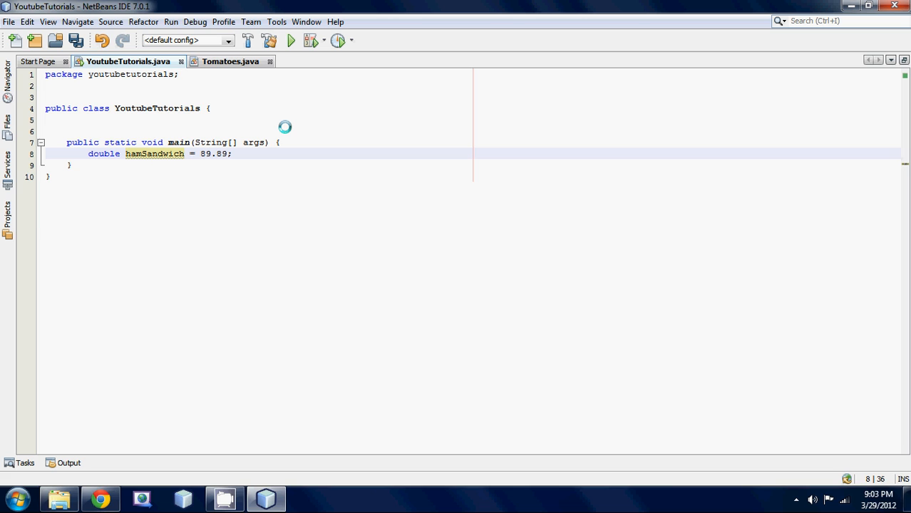
click(232, 154)
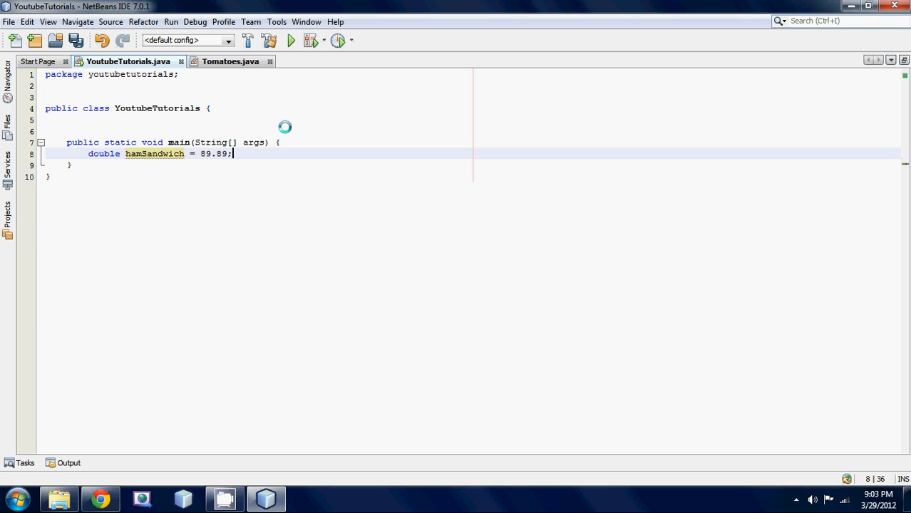
Add a println line below the declaration with Math. started inside the parentheses.
key(enter)
text(System.out.println();)
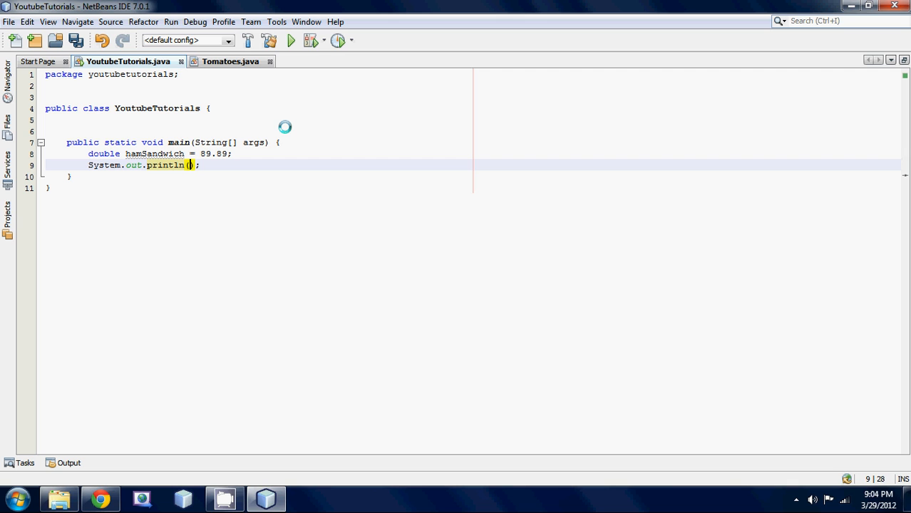
text(M)
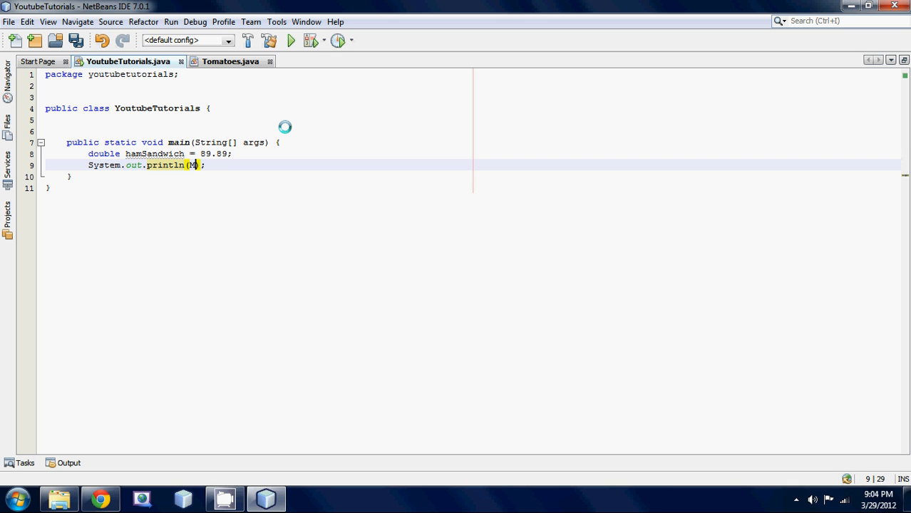
text(ath.)
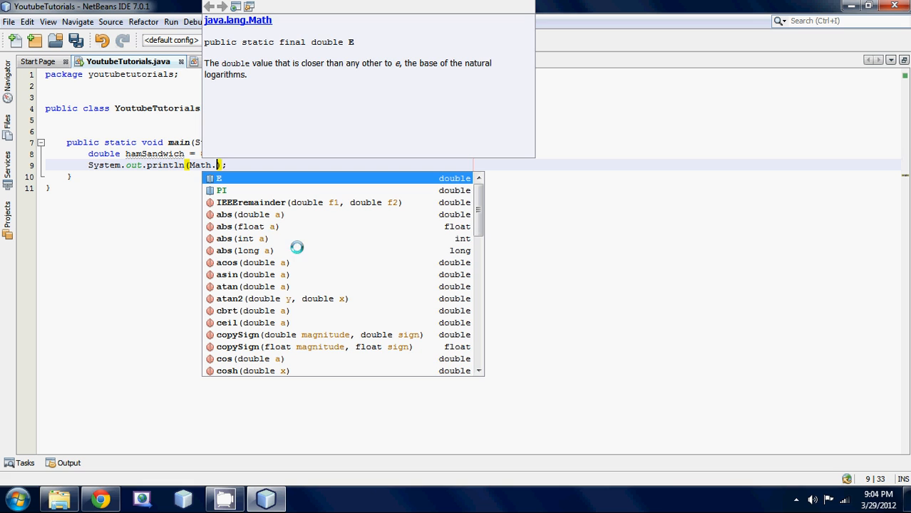
click(249, 214)
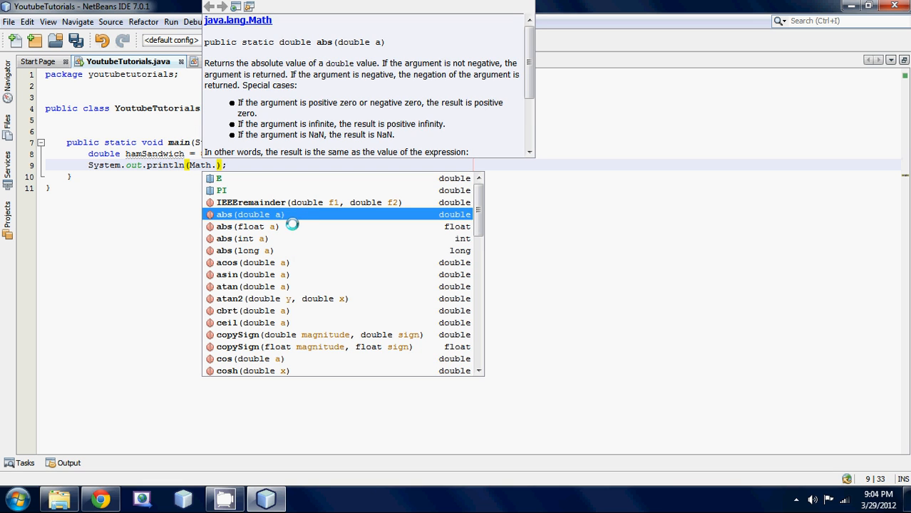
mouse_move(219, 323)
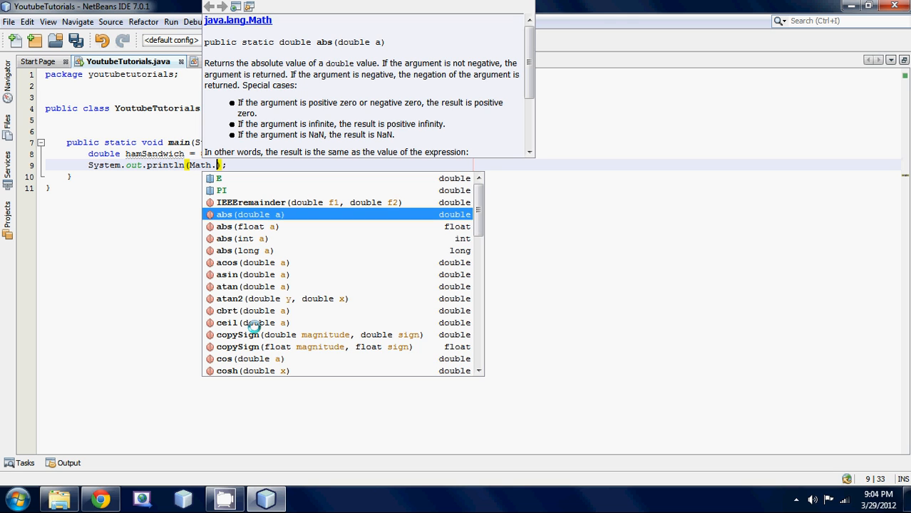
scroll(down, 3)
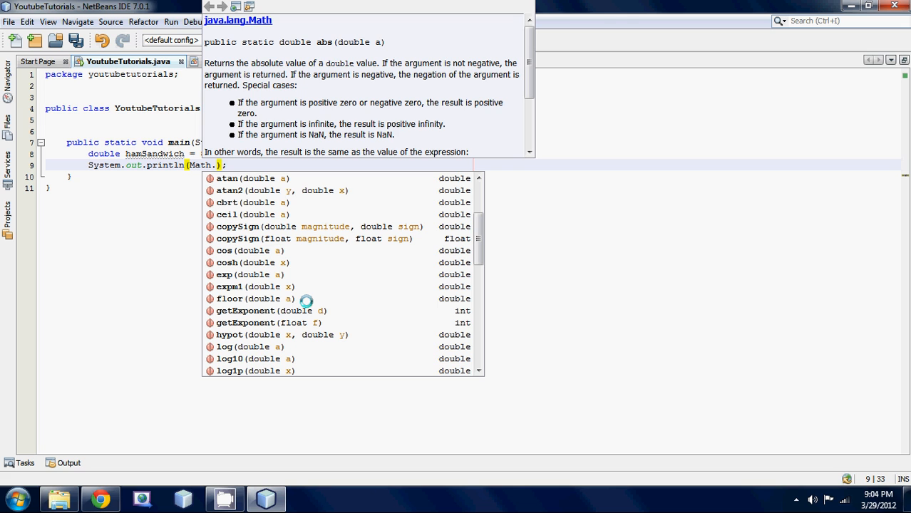
scroll(down, 3)
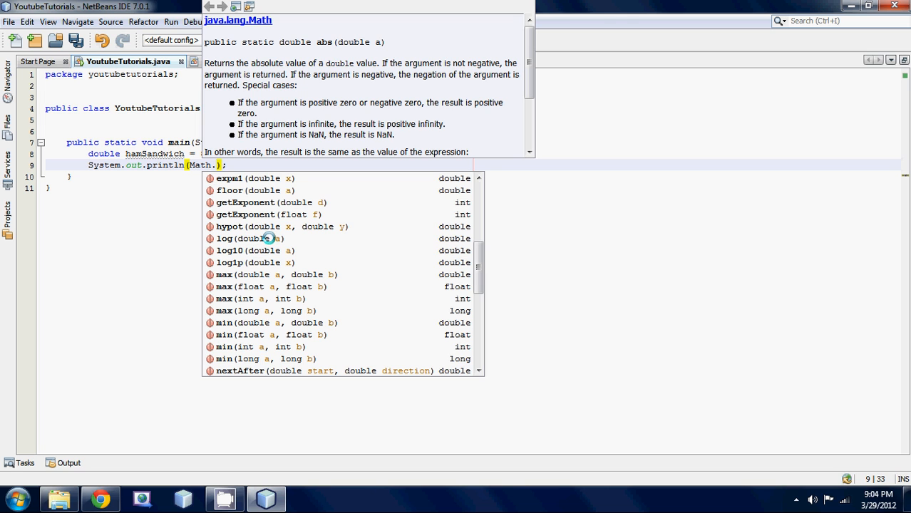
mouse_move(269, 308)
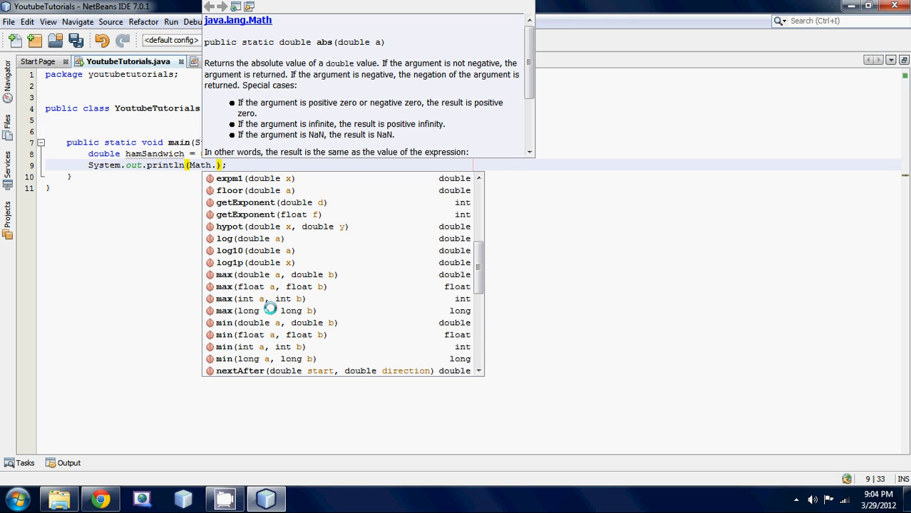
scroll(down, 3)
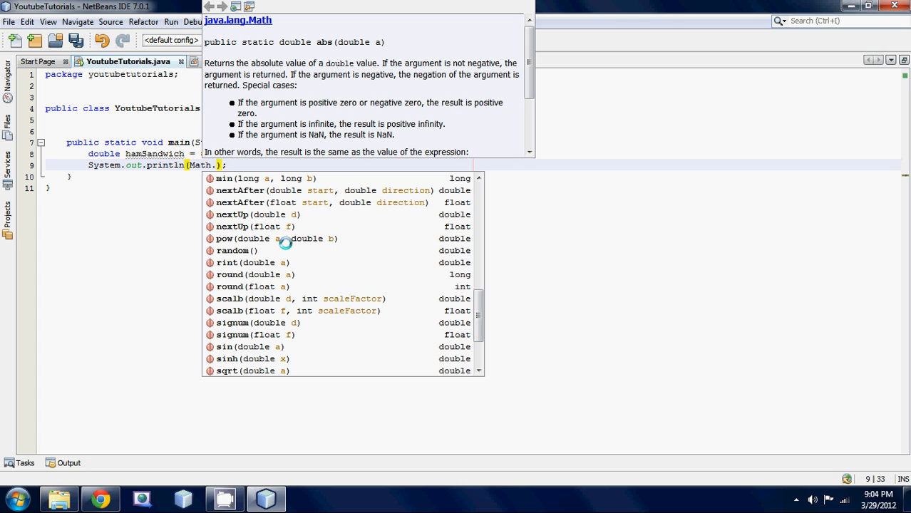
mouse_move(313, 228)
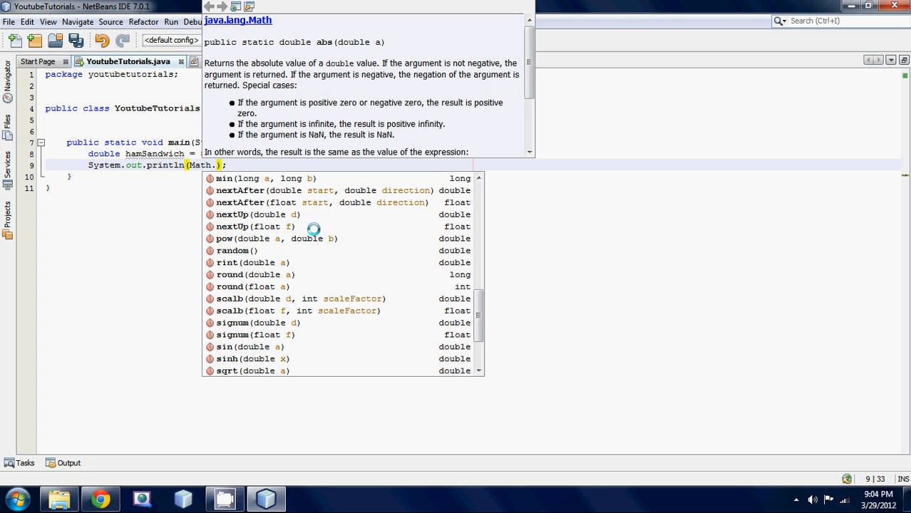
scroll(down, 3)
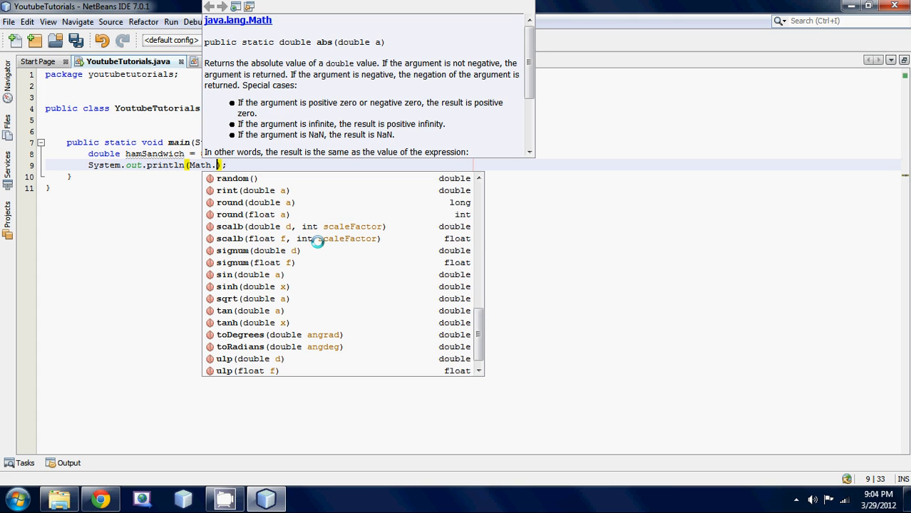
scroll(down, 3)
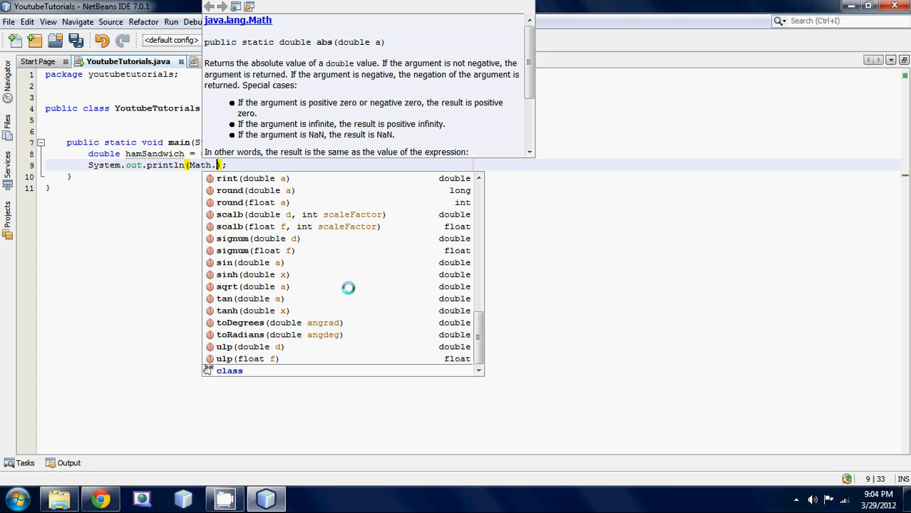
Complete Math.ceil(hamSandwich), save, and run the project to get 90.0.
text(ceil(hamSandwich)
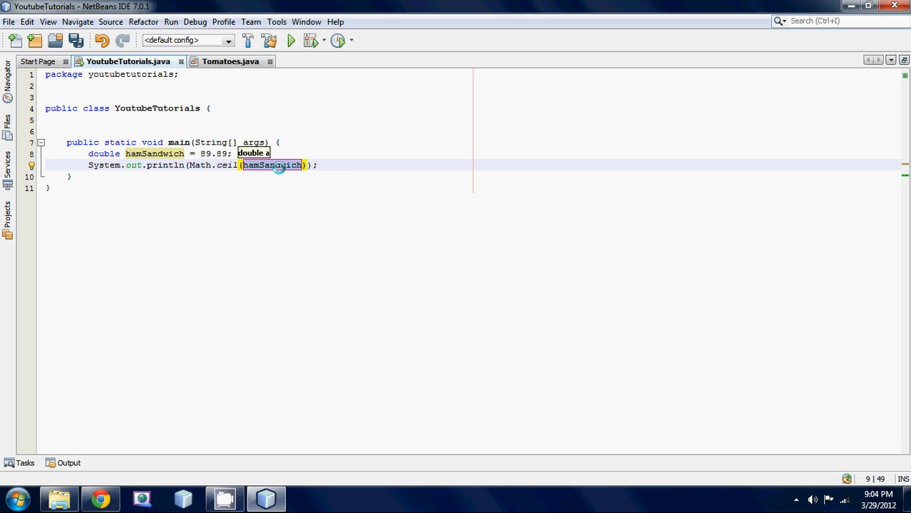
key(ctrl+s)
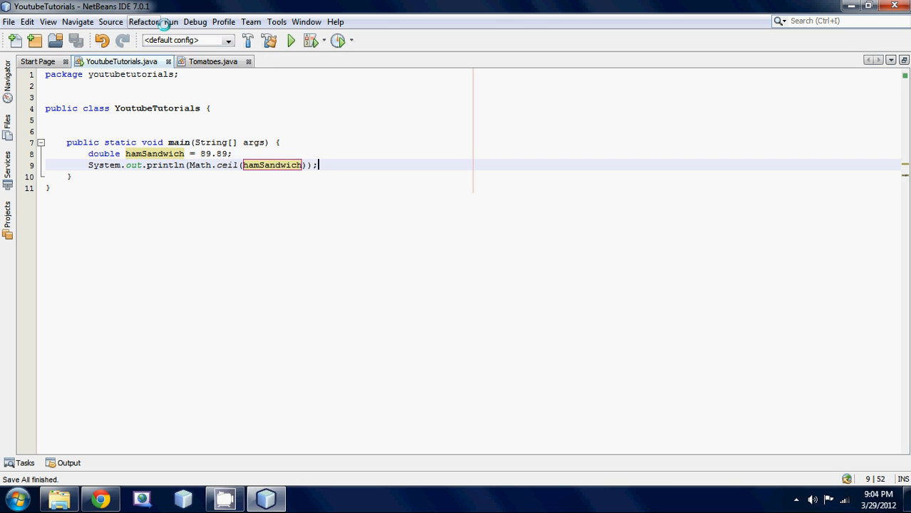
click(291, 40)
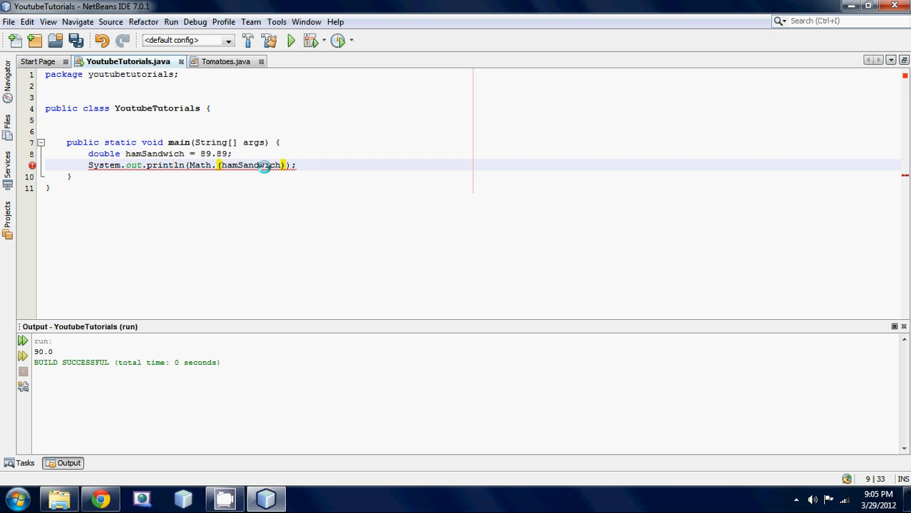
Change the call to Math.floor(hamSandwich) and run it to get 89.0.
text(floor)
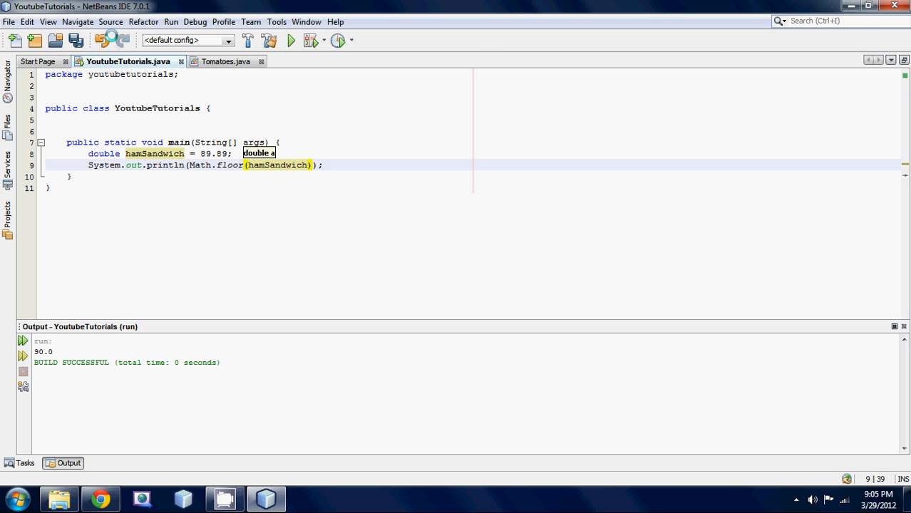
click(171, 22)
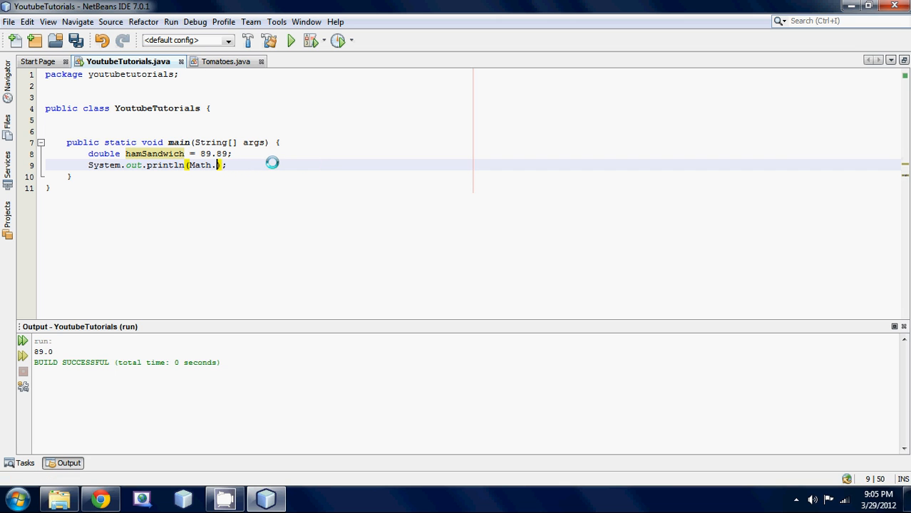
Make the hamSandwich value negative, -89.89.
text(.)
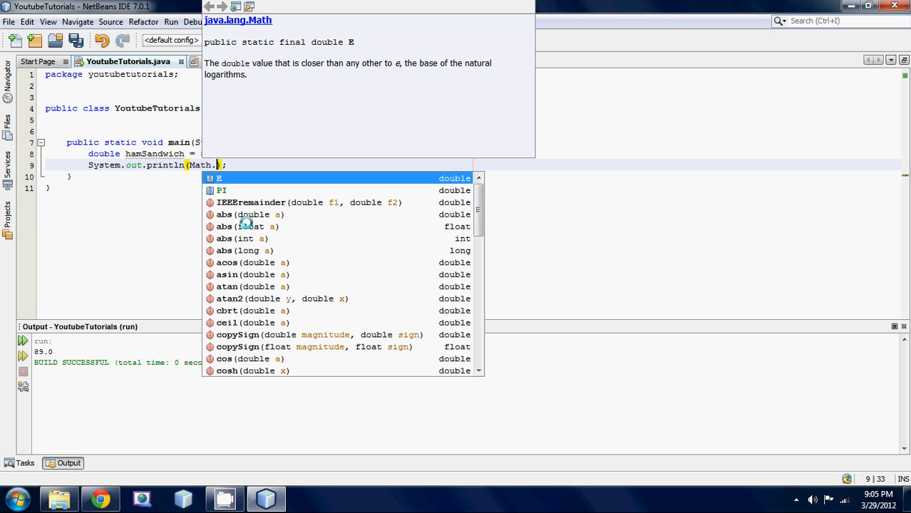
key(Escape)
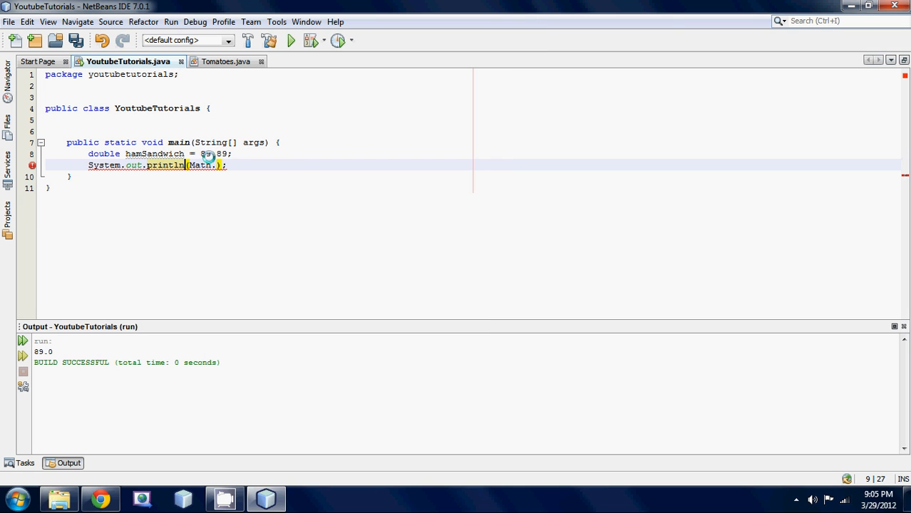
click(201, 154)
text(-)
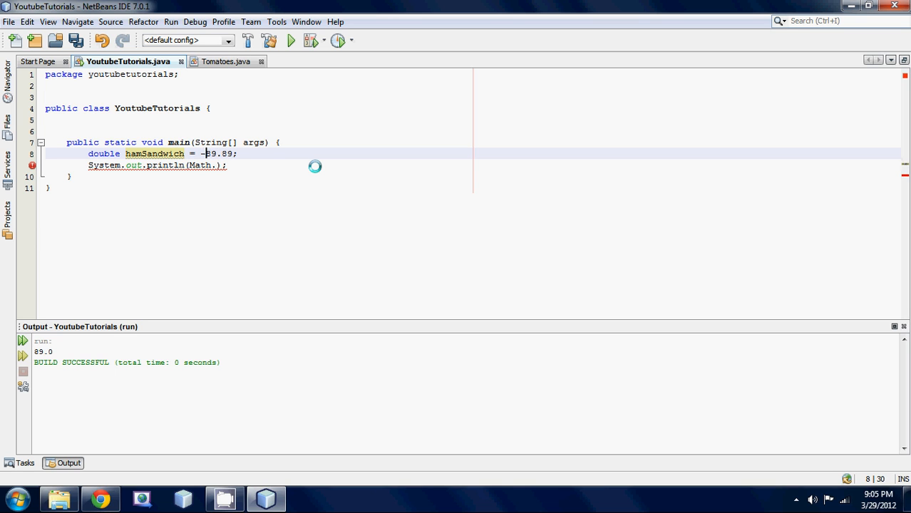
Rewrite the println argument as Math.abs(hamSandwich).
click(214, 165)
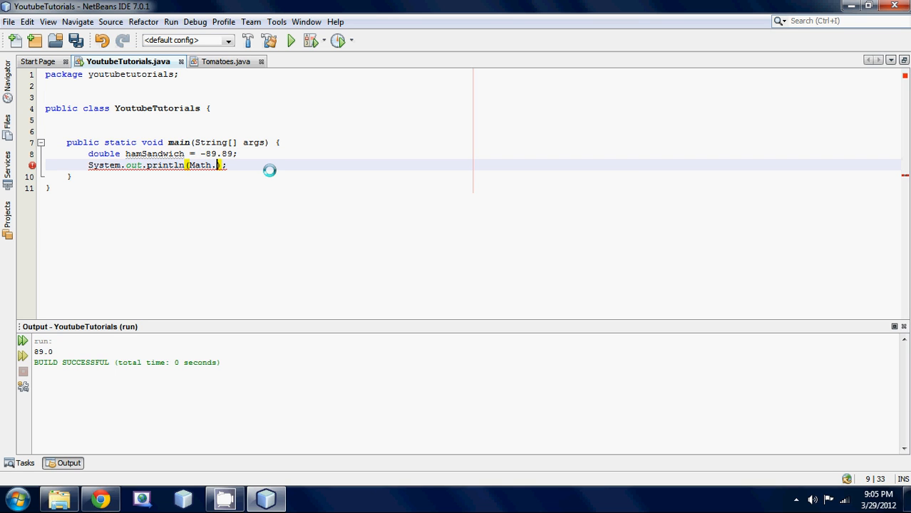
key(BackSpace)
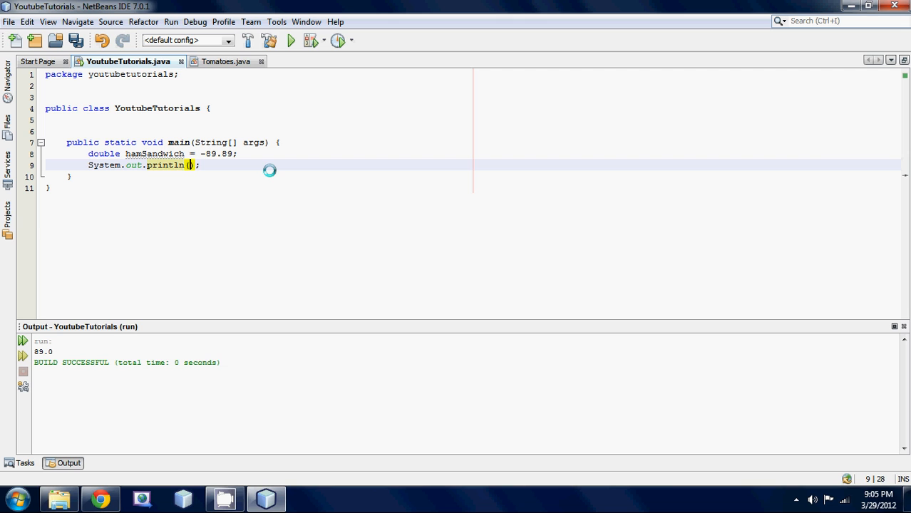
text(Ma)
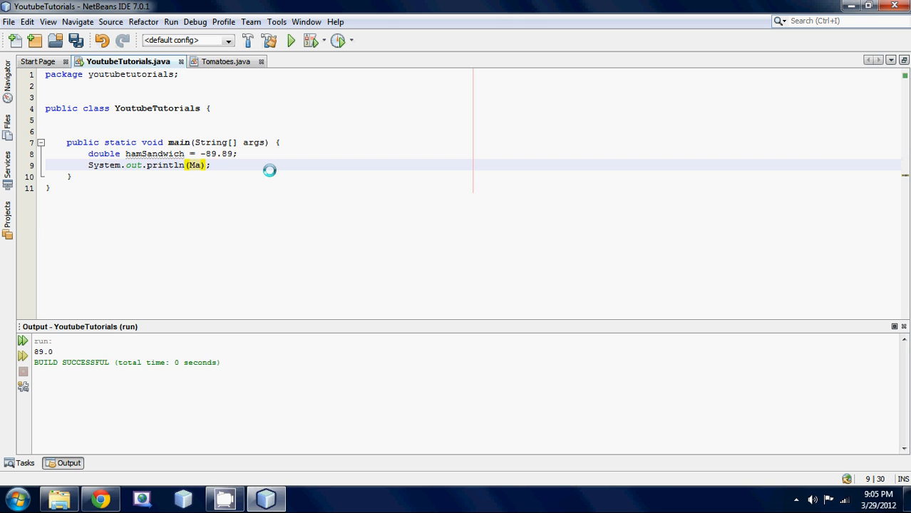
text(th.)
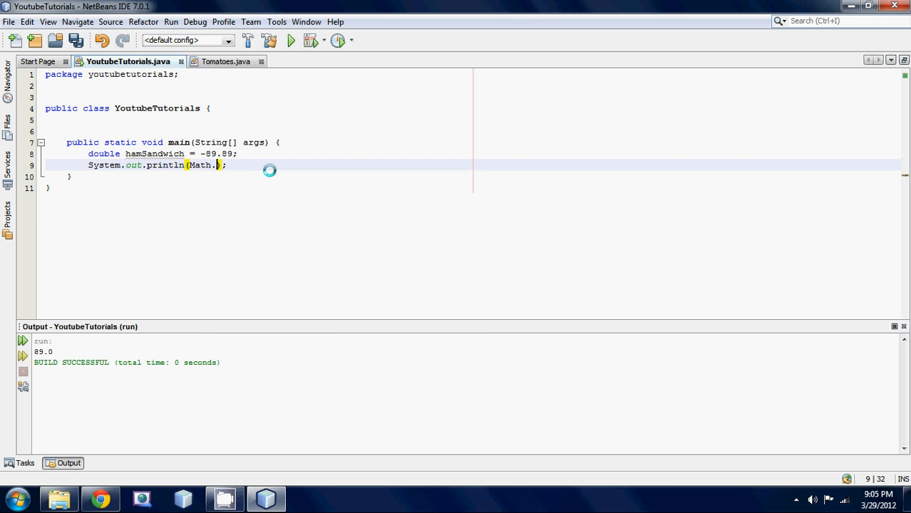
text(abs(hamSandwich)
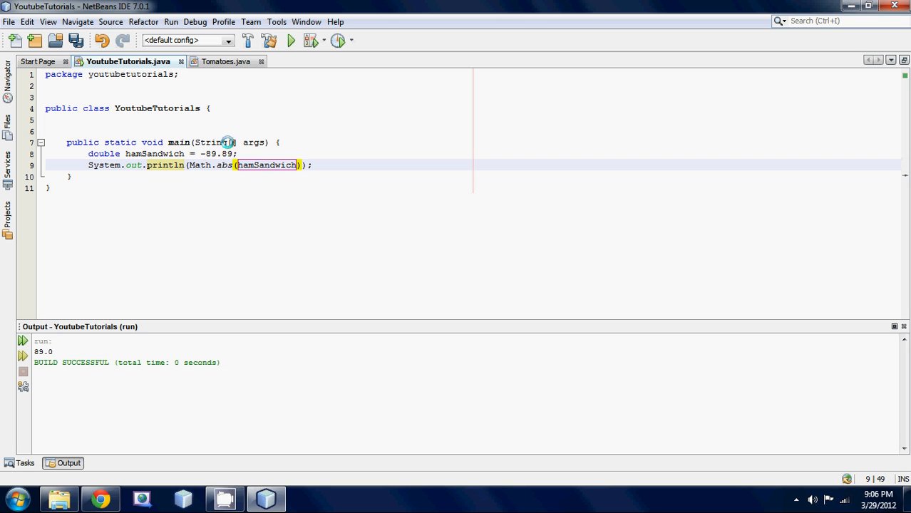
Run the project so the absolute value 89.89 is printed.
click(171, 22)
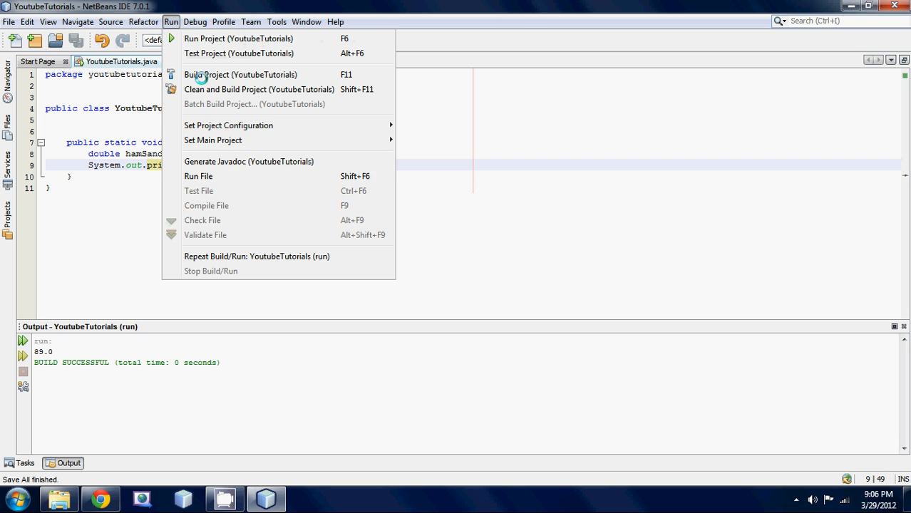
click(240, 74)
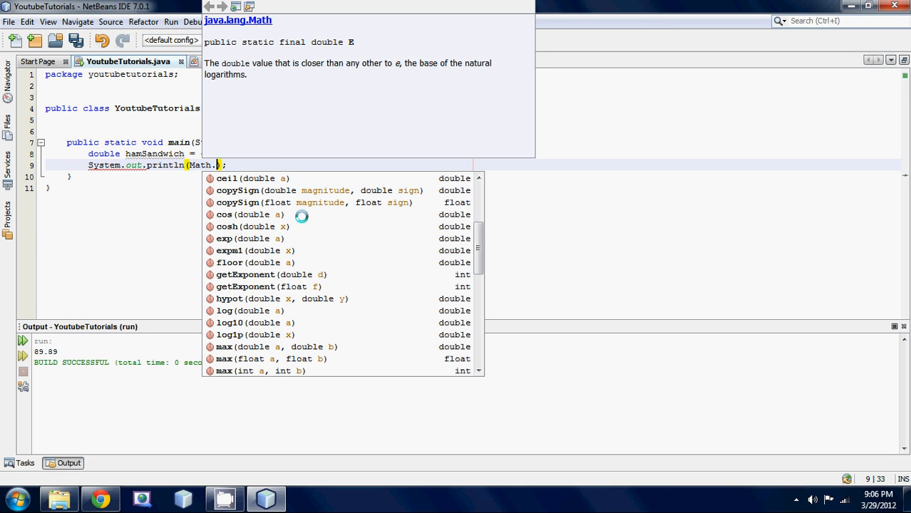
Narrow Math completion to 'p' and read the pow(double a, double b) documentation.
scroll(down, 3)
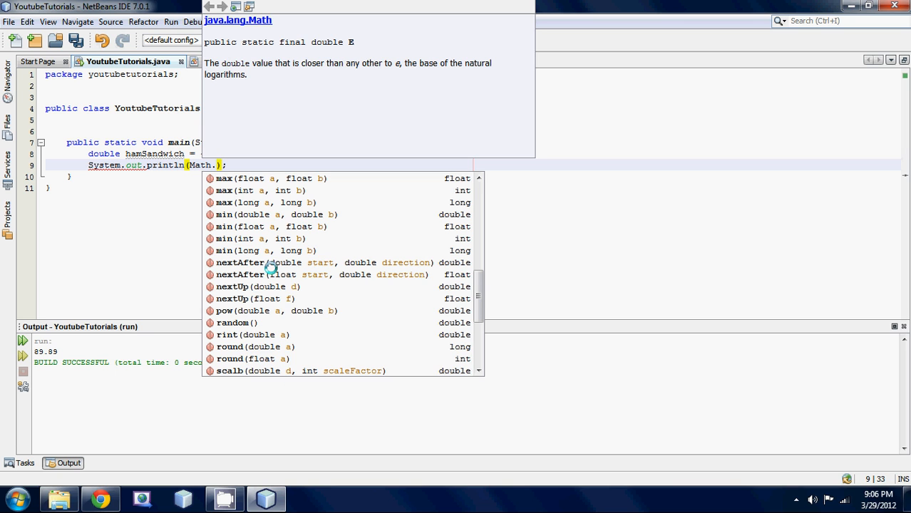
scroll(down, 3)
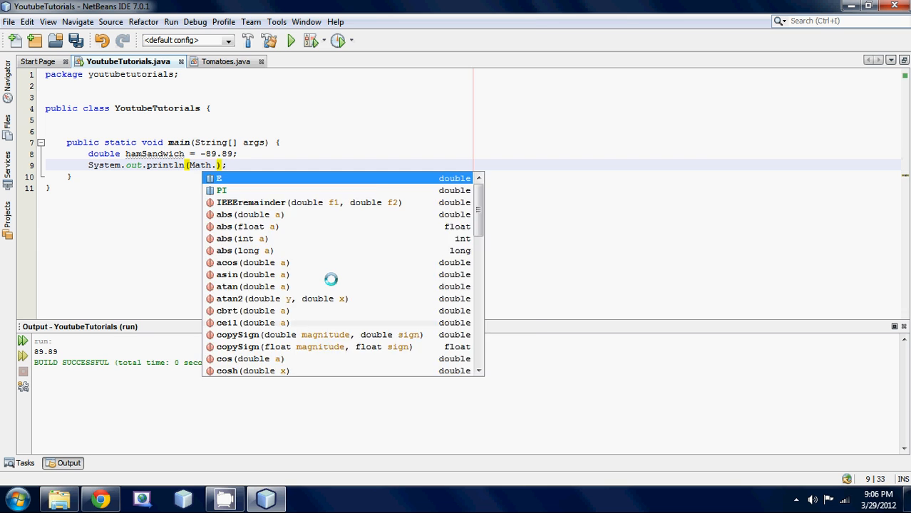
text(p)
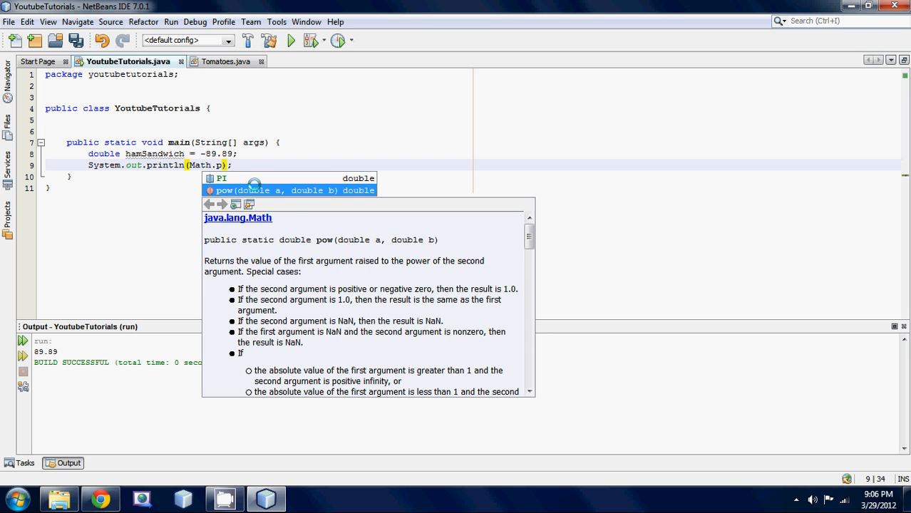
scroll(down, 3)
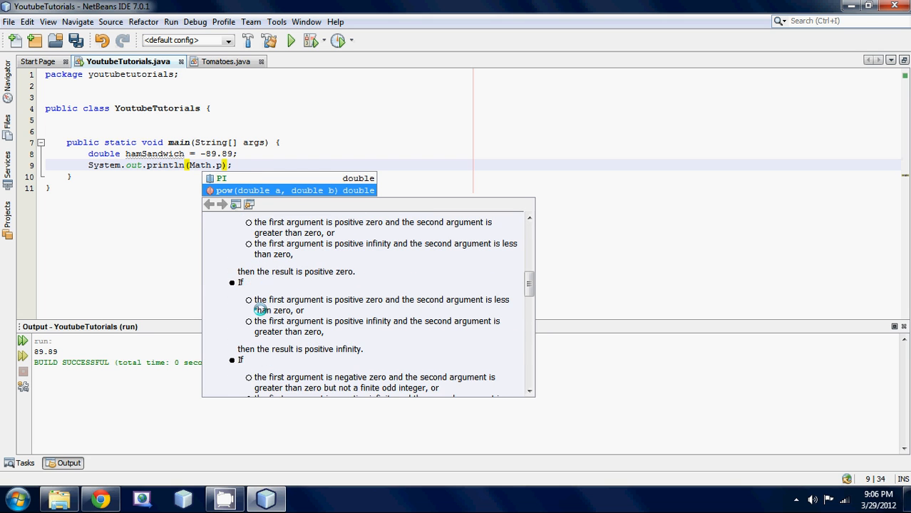
scroll(down, 3)
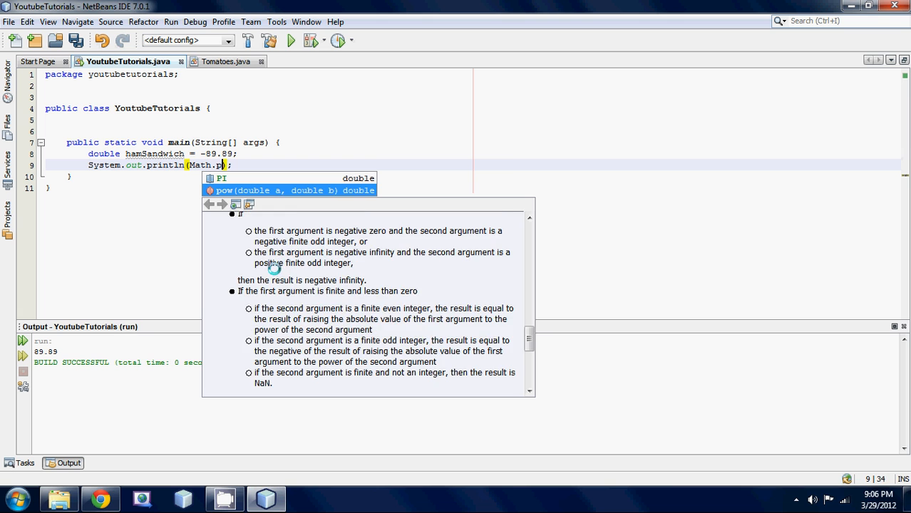
scroll(up, 3)
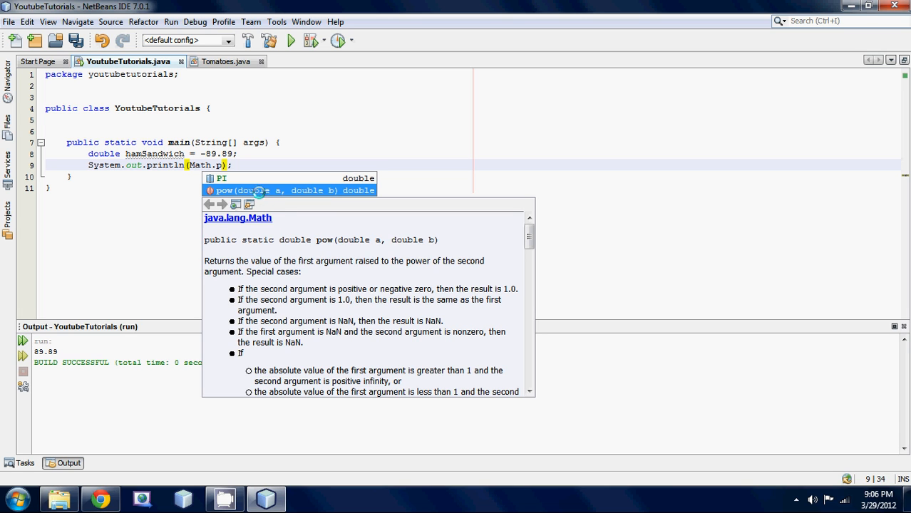
mouse_move(317, 191)
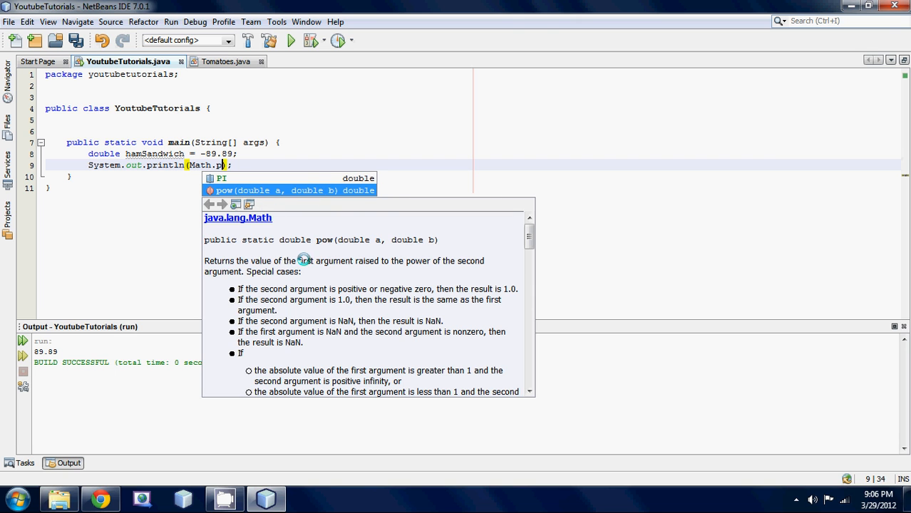
mouse_move(335, 279)
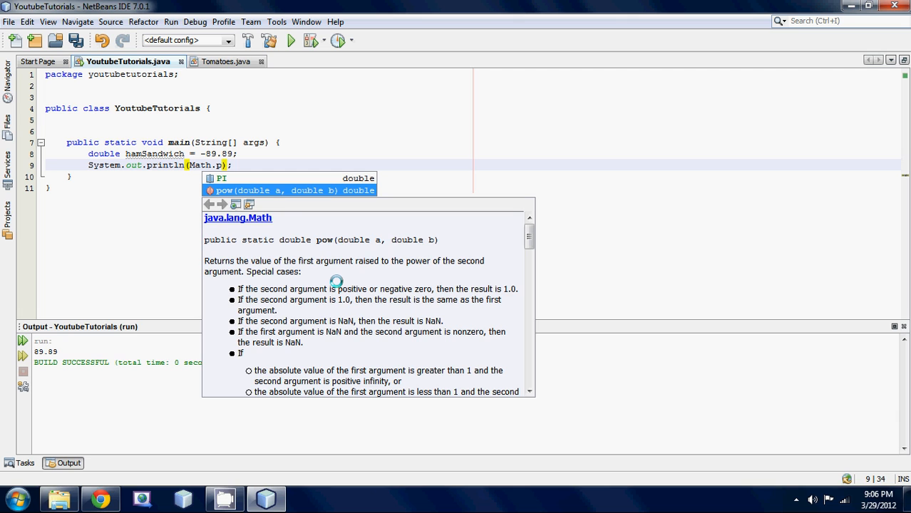
mouse_move(308, 258)
text(ow(, hamSandwich)
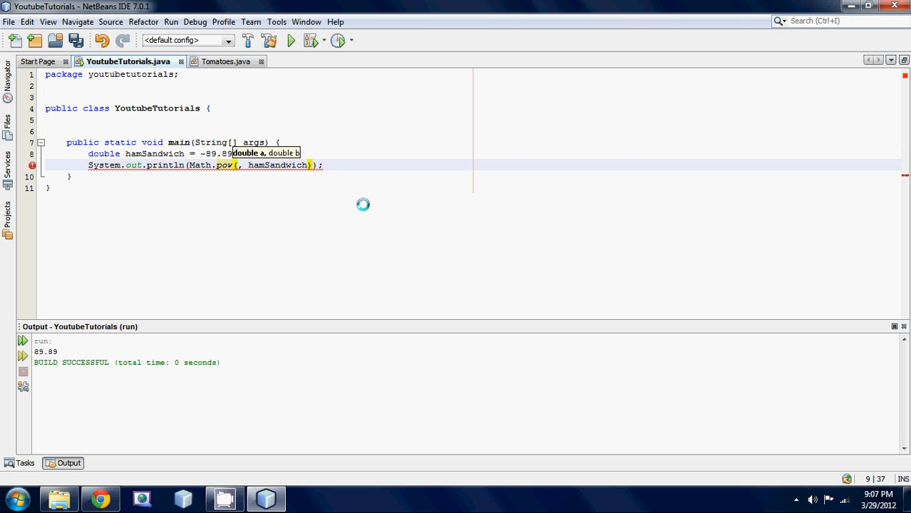
Fill in Math.pow(10, 2) and run the program to print 100.0.
text(10)
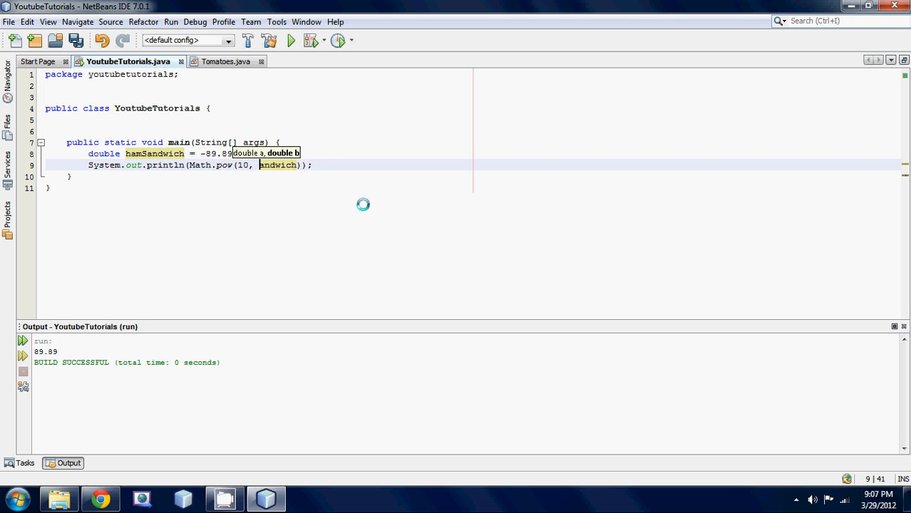
text(2)
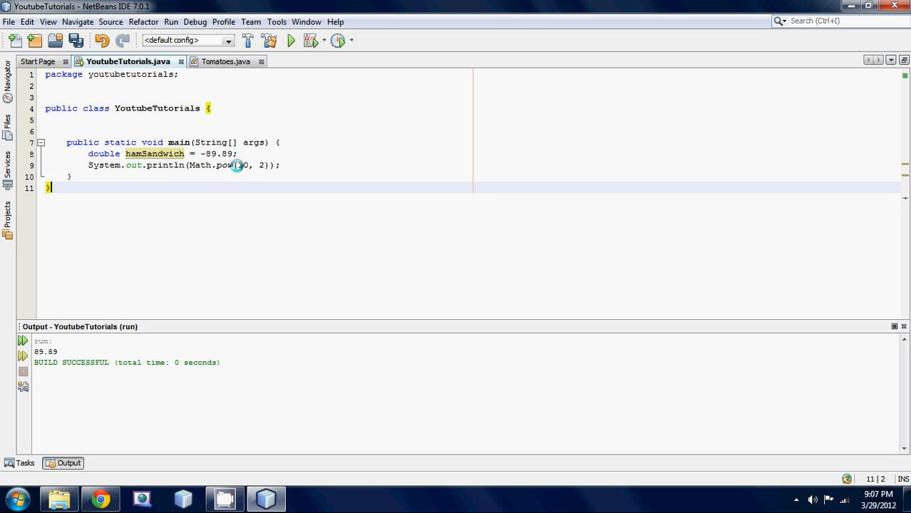
click(291, 40)
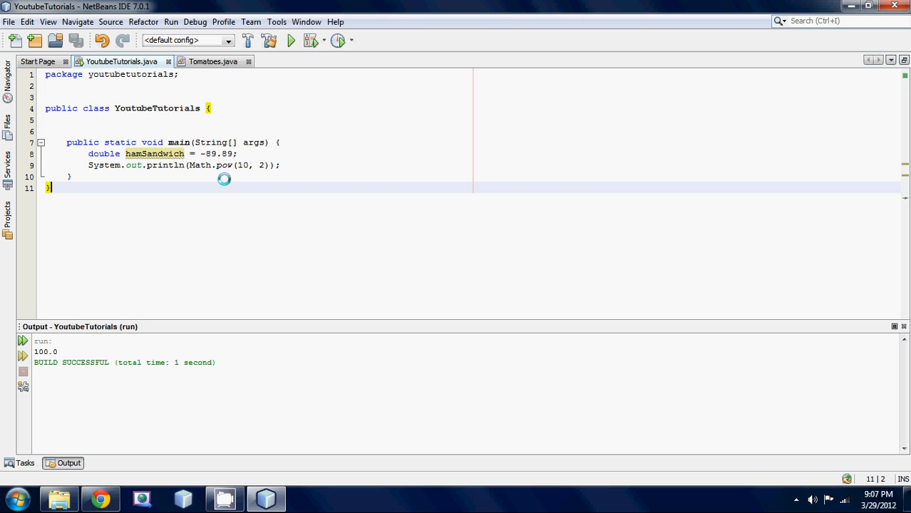
mouse_move(259, 168)
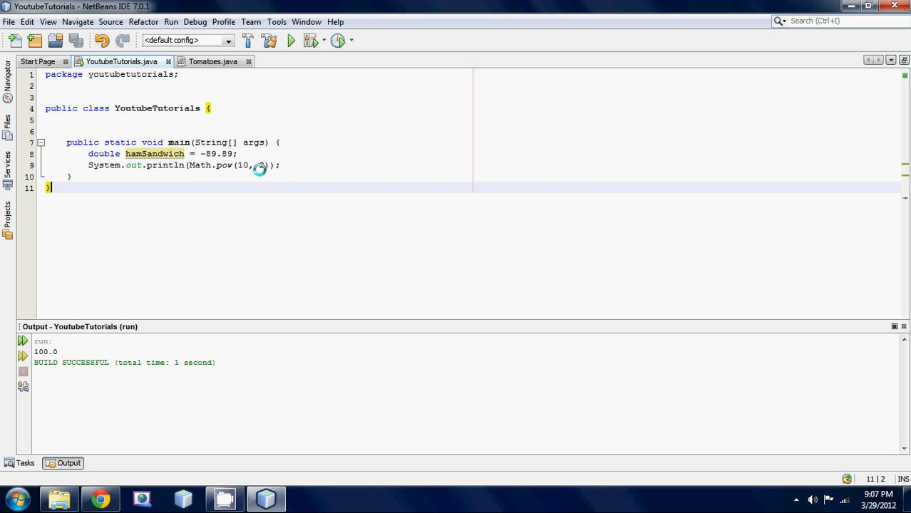